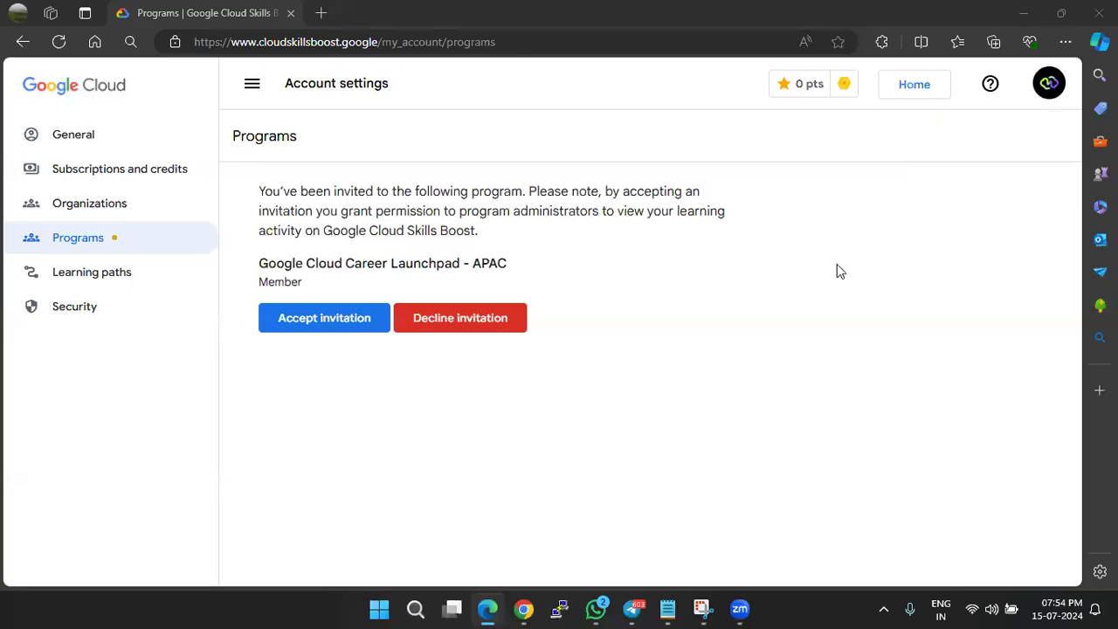
mouse_move(1009, 416)
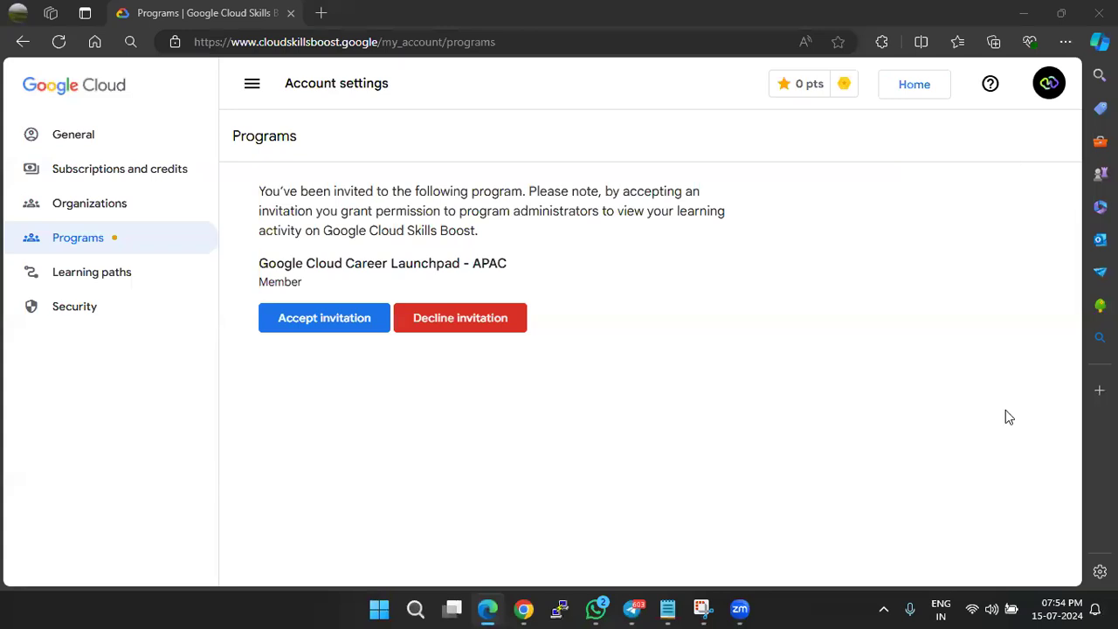
mouse_move(969, 160)
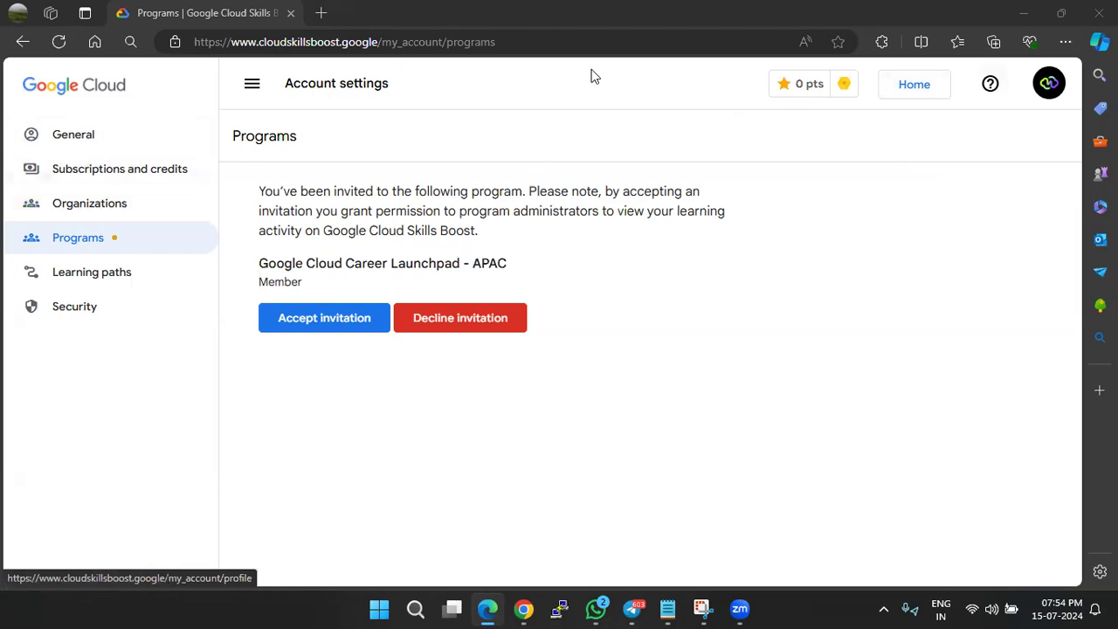
View the public profile, dismissing the Credits Expiring notice, to see Gold League and 10,975 points
left_click(1048, 83)
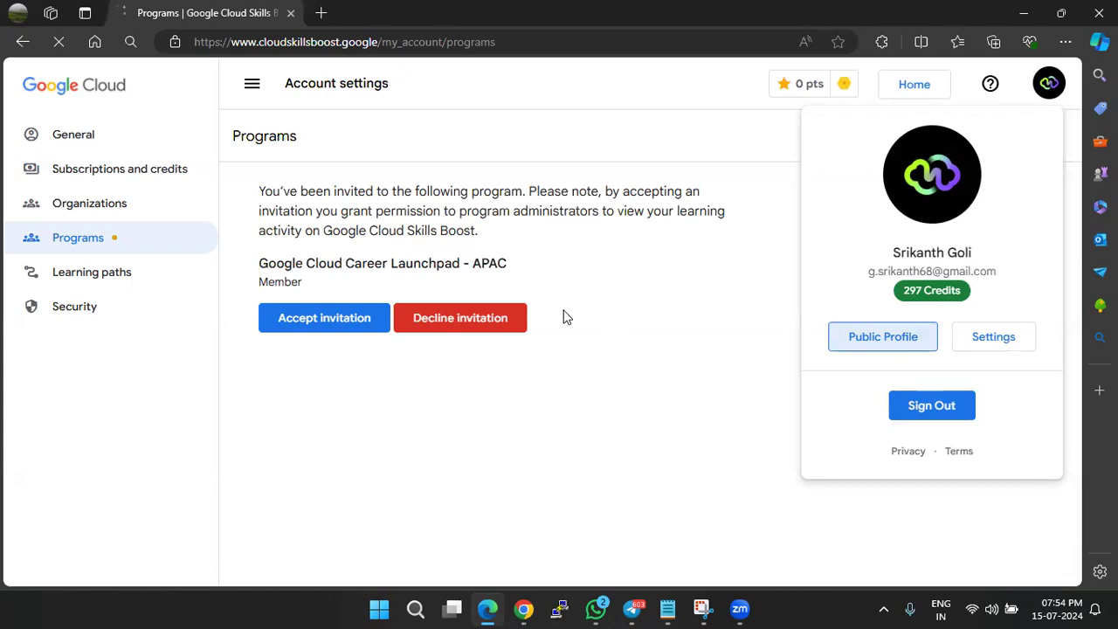
mouse_move(563, 310)
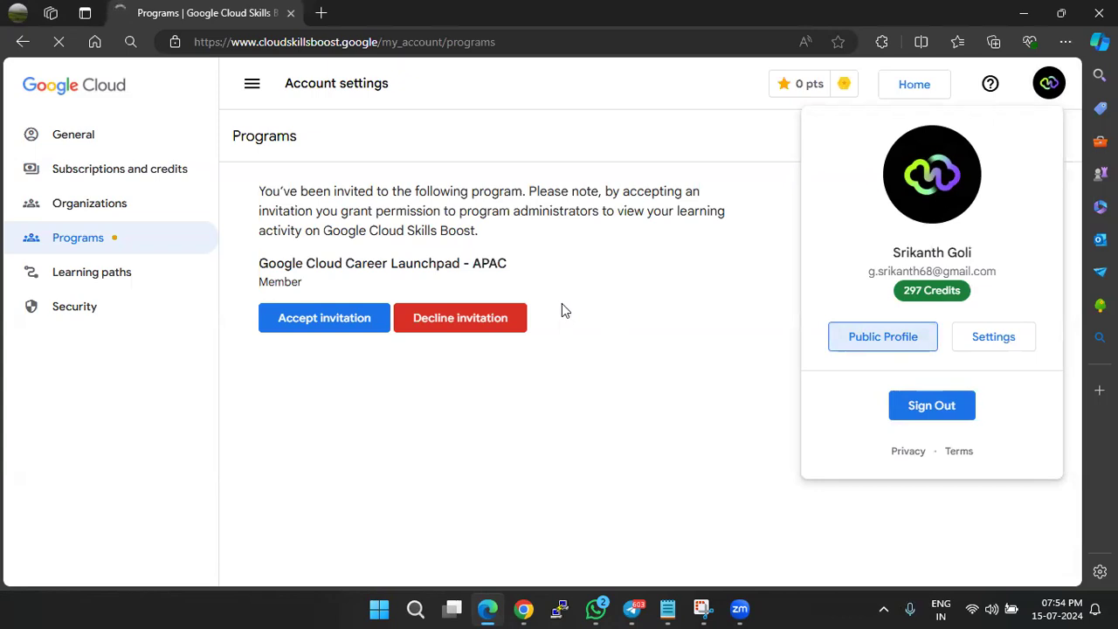
left_click(882, 336)
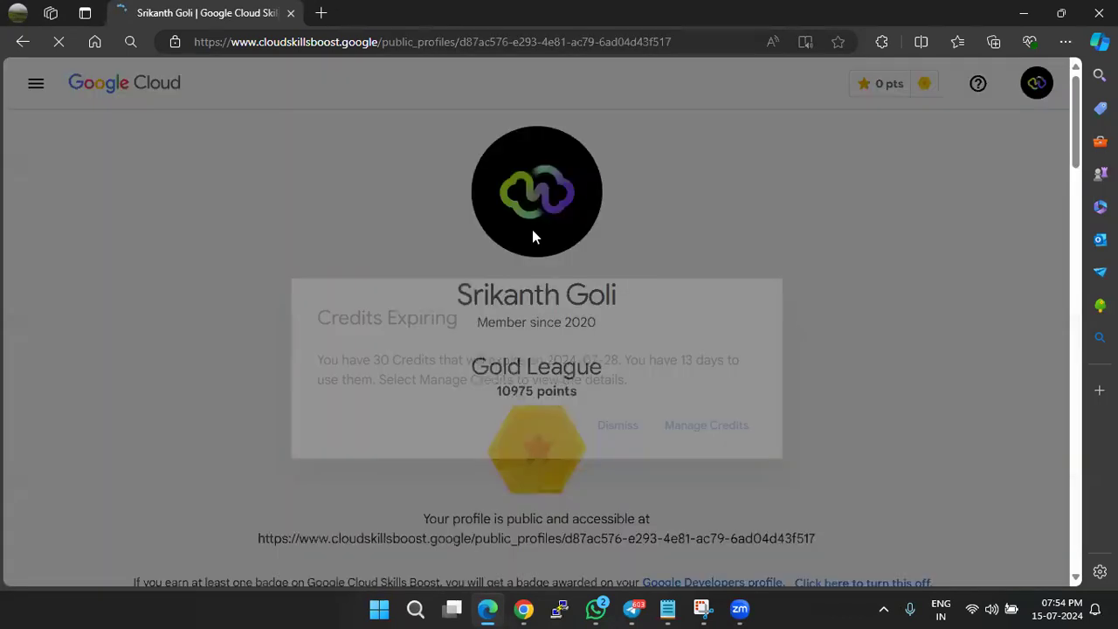
left_click(618, 425)
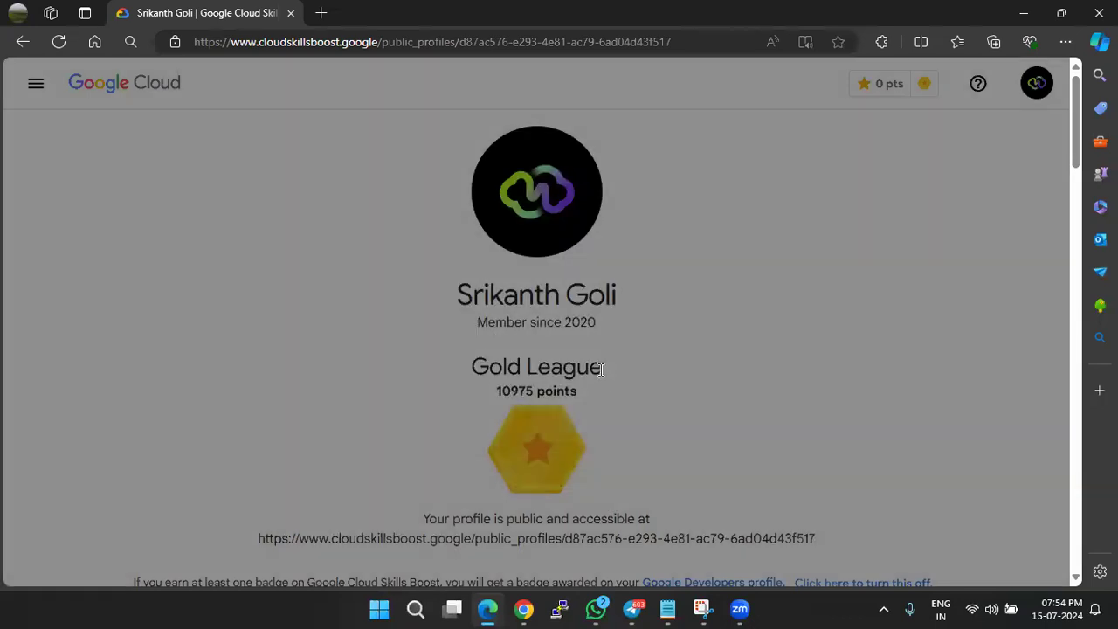
scroll("down", 3)
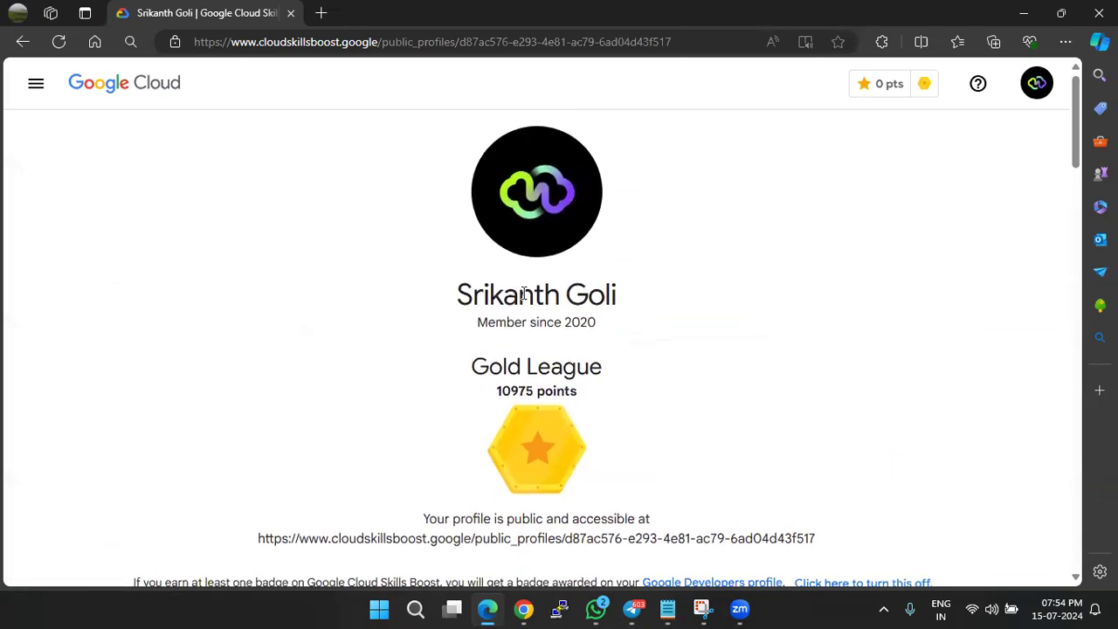
Browse Paths and open a learning path listing Introduction to Responsible AI and Prompt Design
left_click(35, 83)
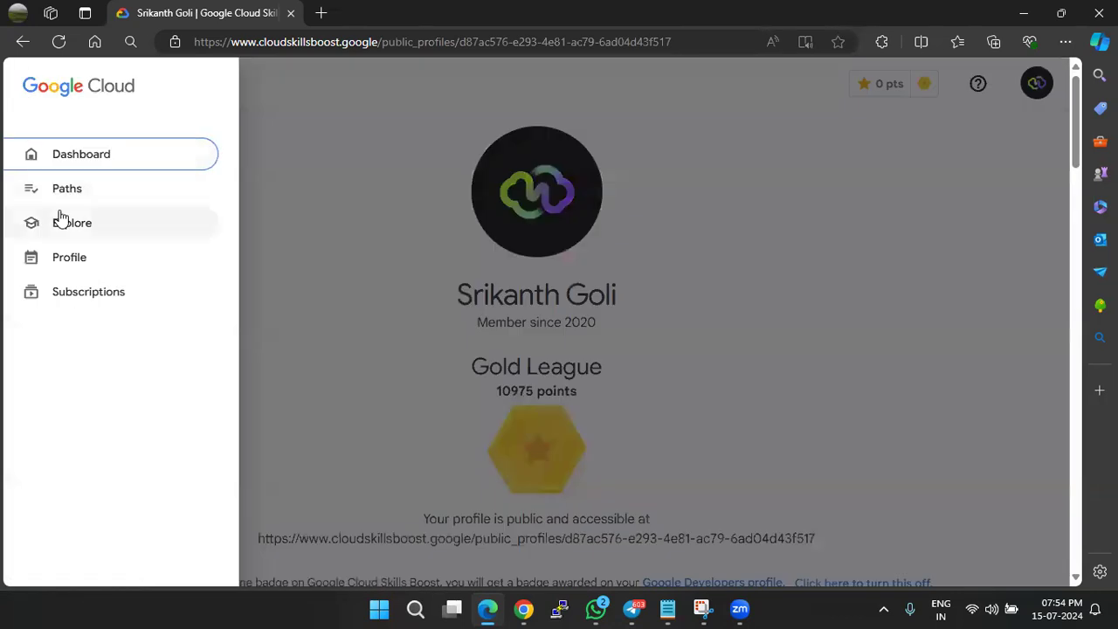
left_click(68, 188)
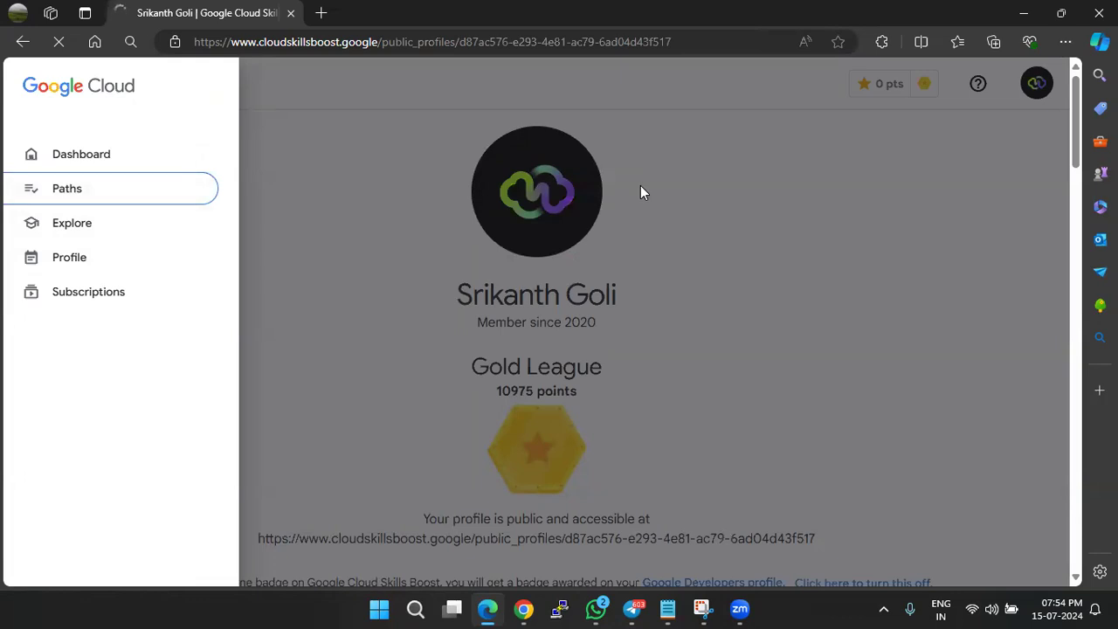
left_click(68, 188)
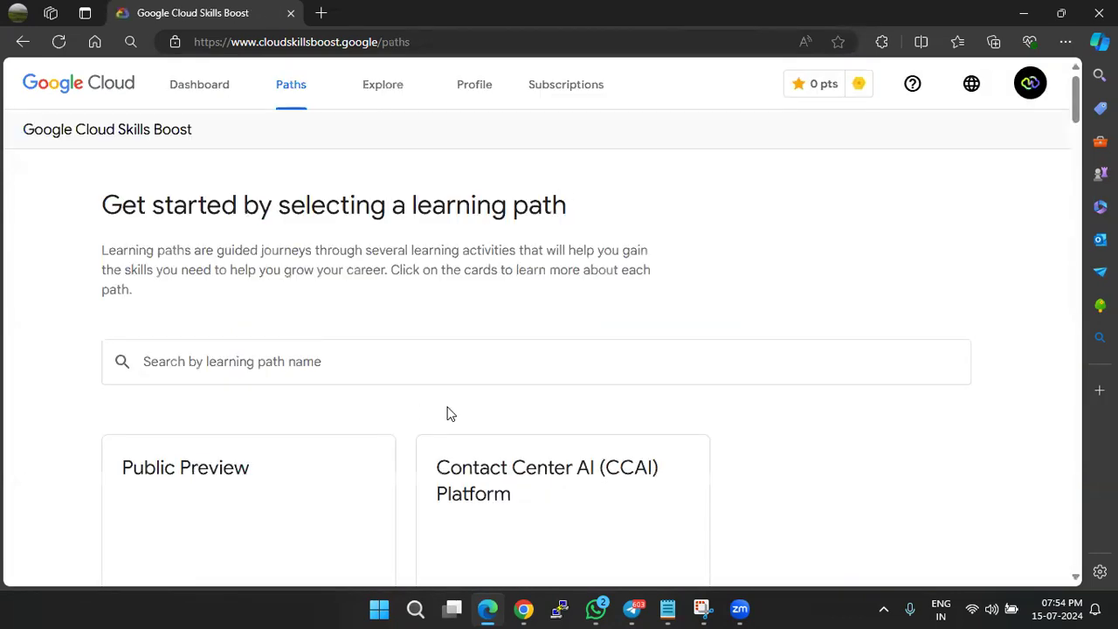
scroll("down", 3)
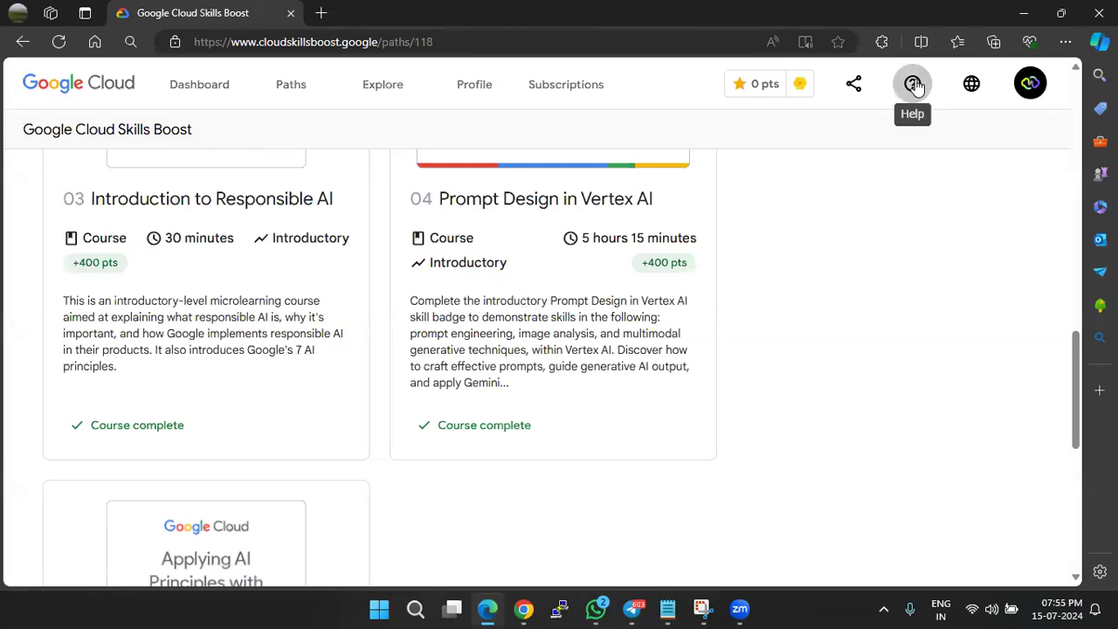
Start Chat support from the Help (?) menu
left_click(912, 83)
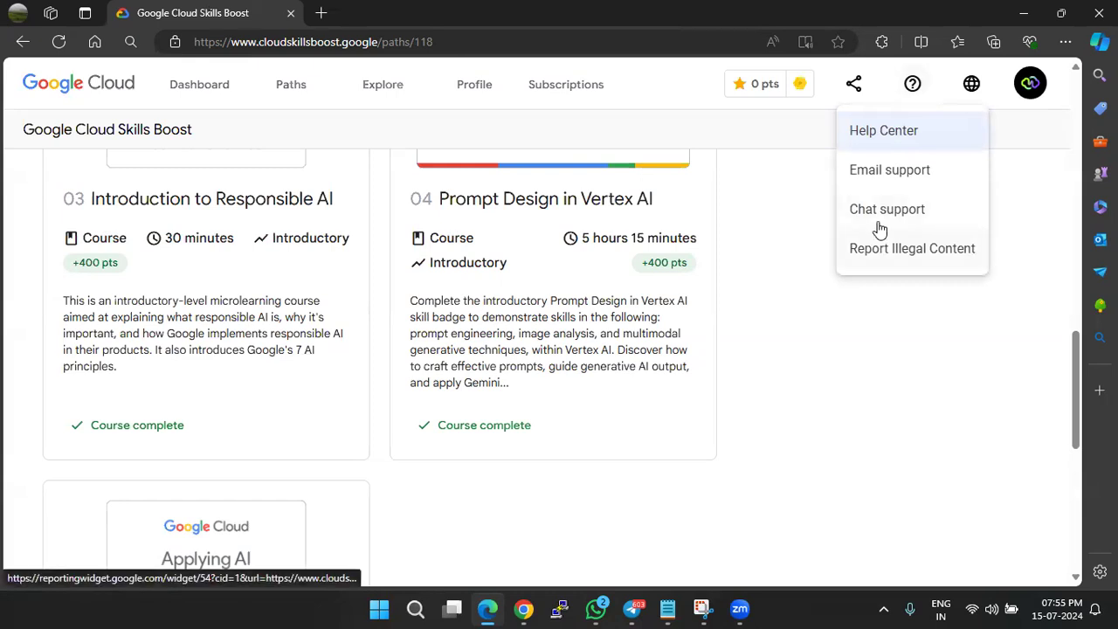
left_click(886, 209)
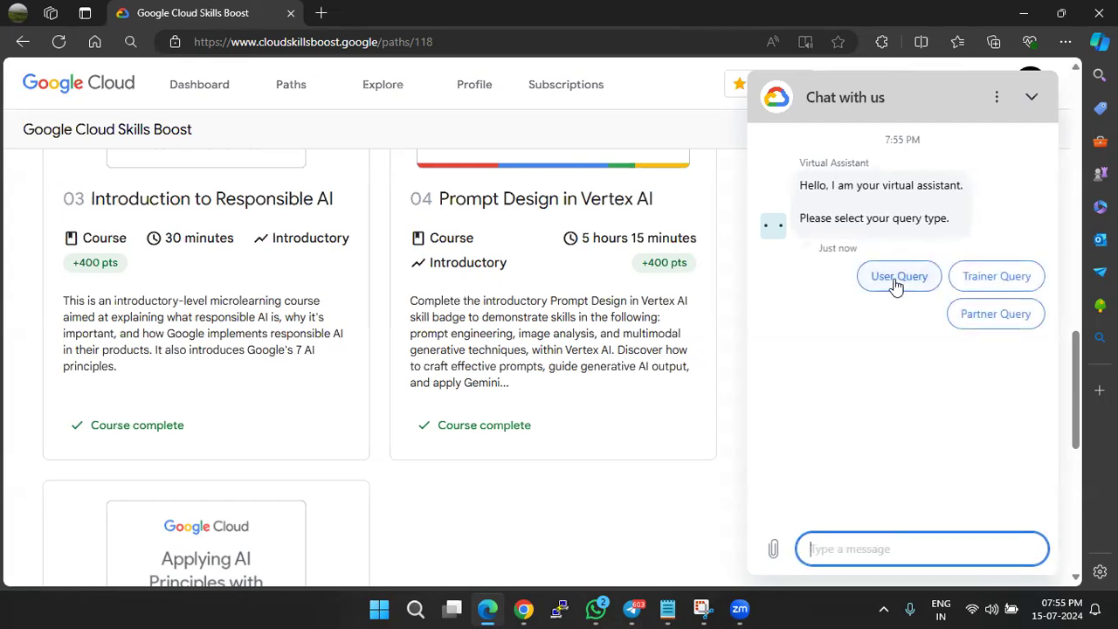
Pick User Query as the chat query type
left_click(898, 276)
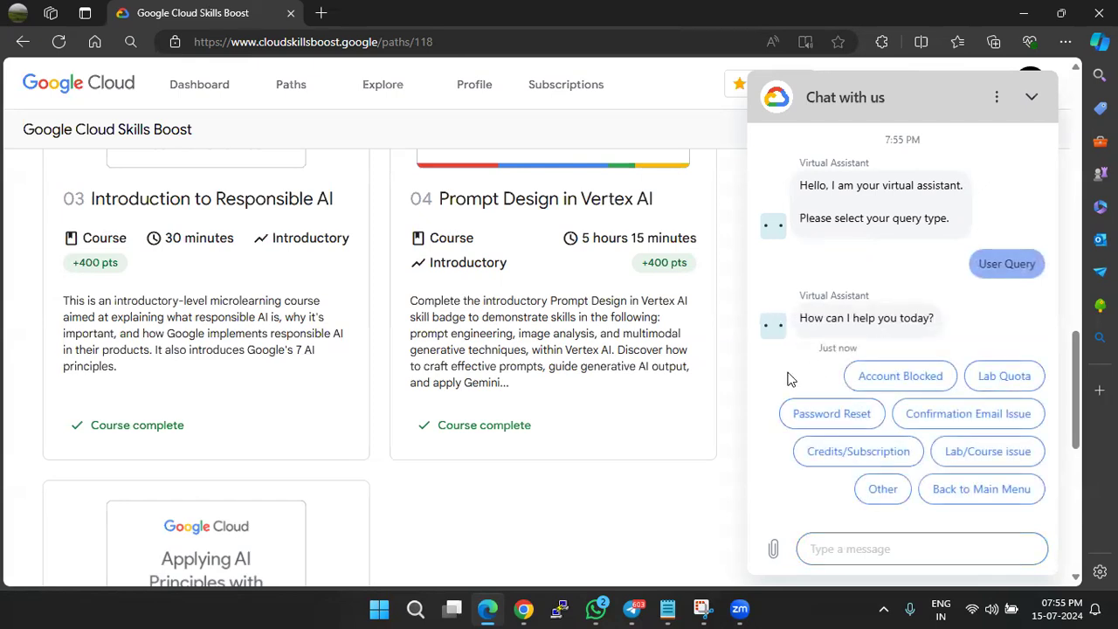
mouse_move(1004, 376)
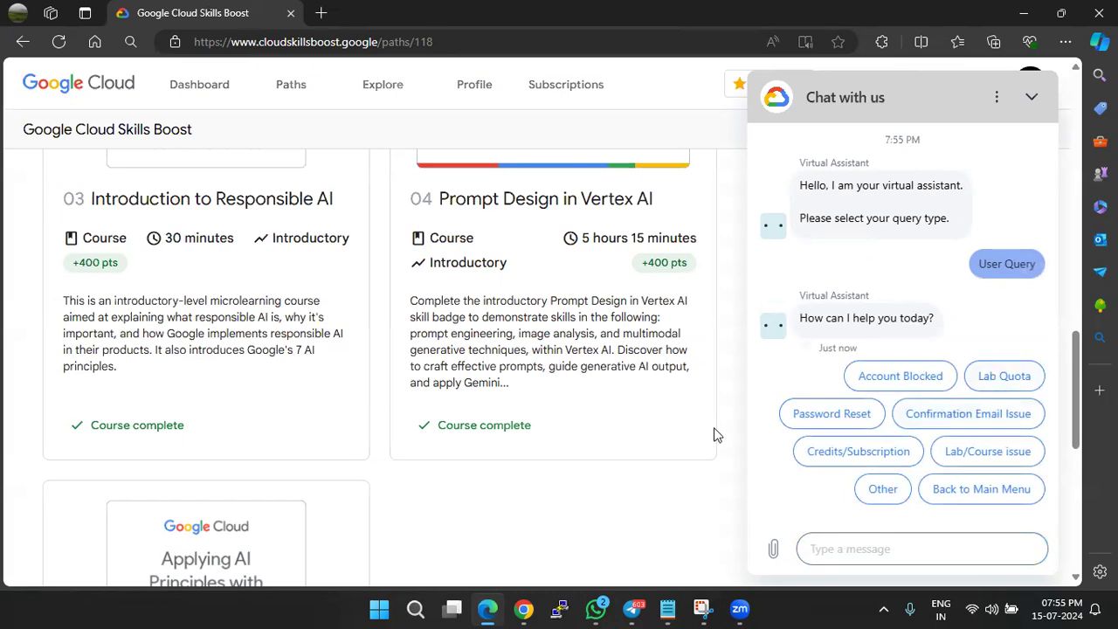
mouse_move(858, 451)
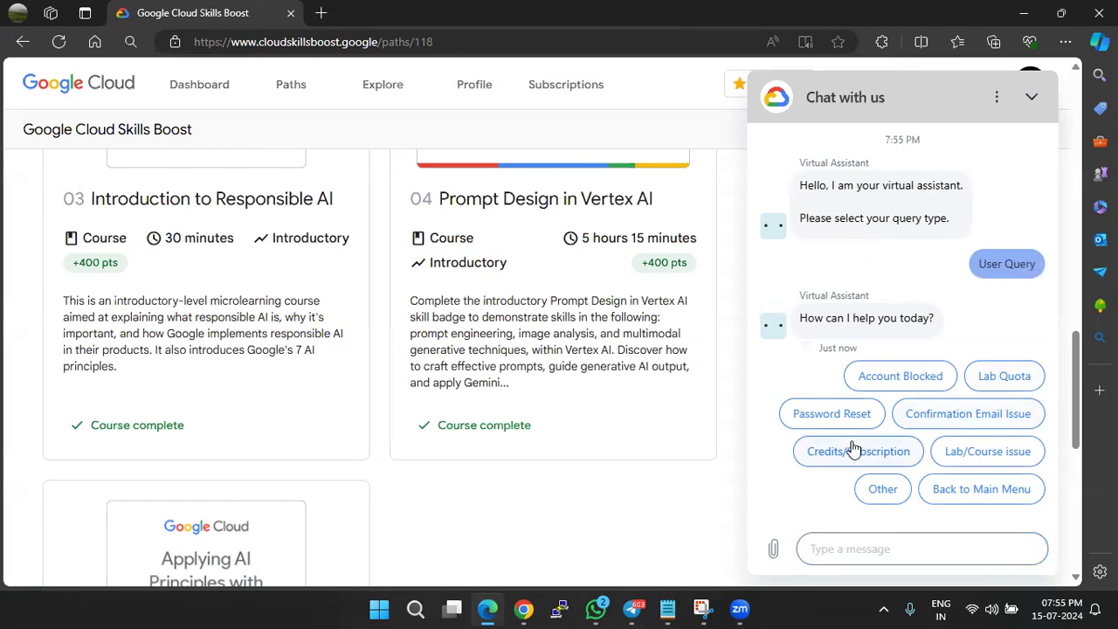
mouse_move(831, 448)
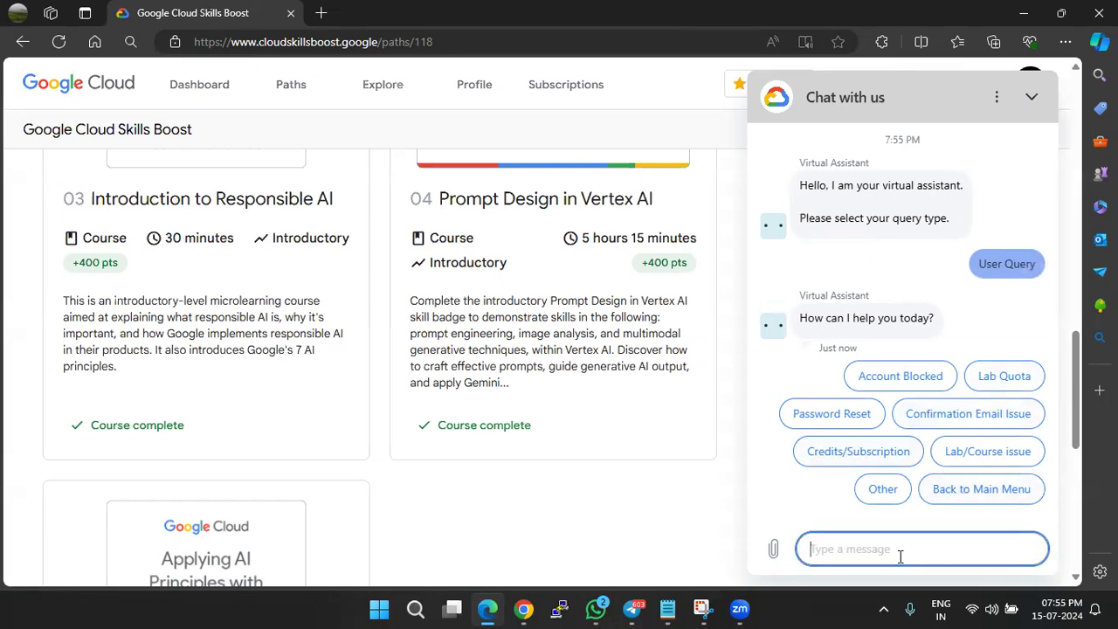
Send 'quiz enabling for fourth time' to the assistant and re-select User Query
type("quiz enabling for")
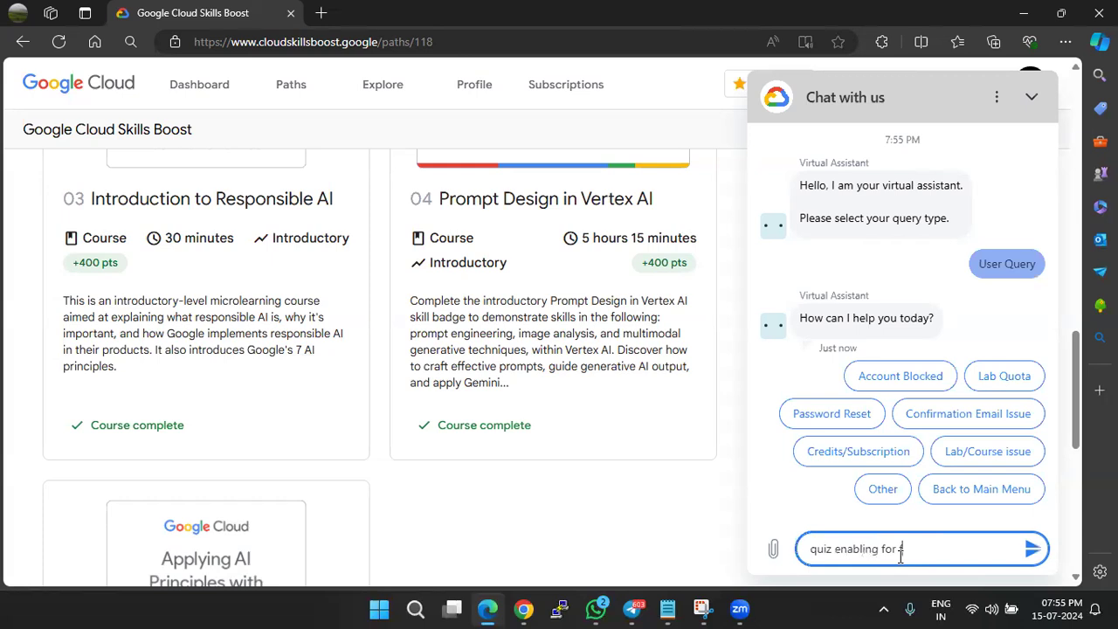
type("ourth ti")
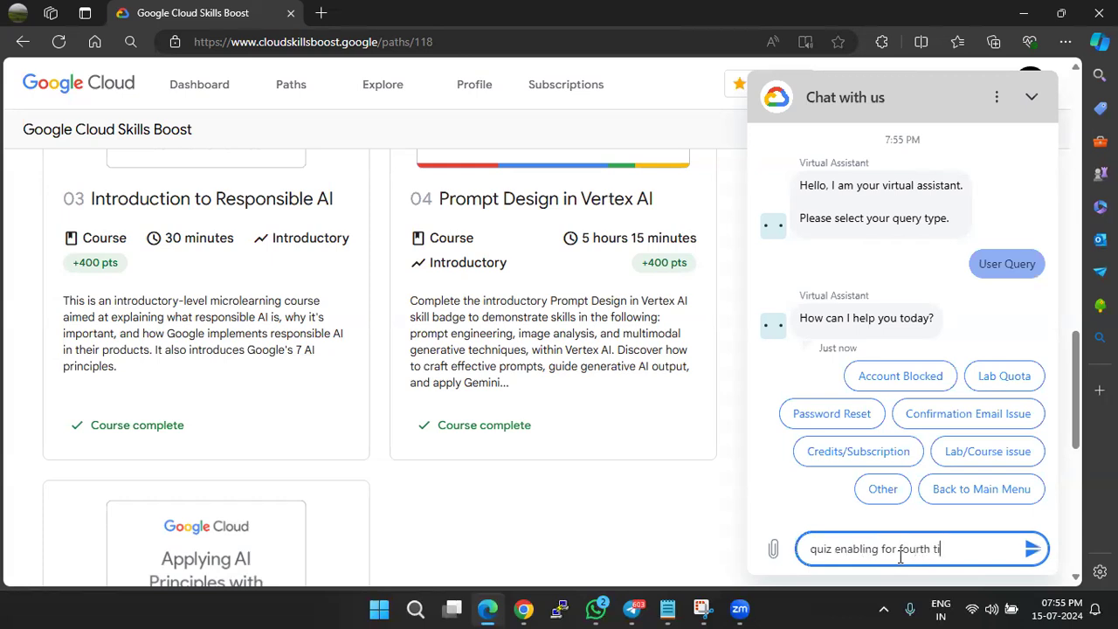
left_click(1032, 549)
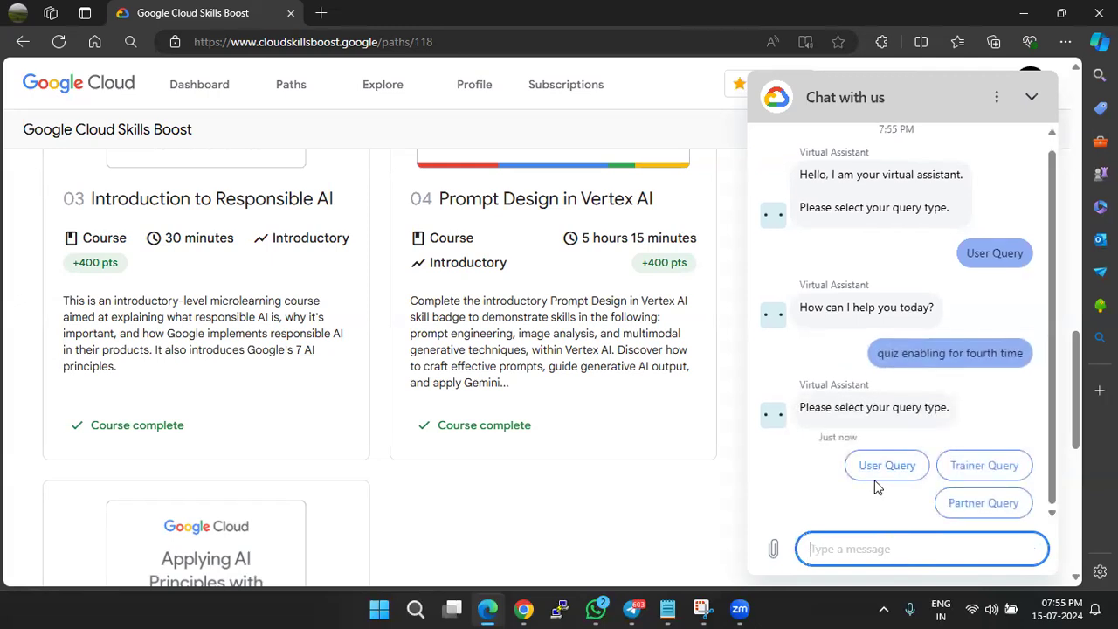
left_click(886, 465)
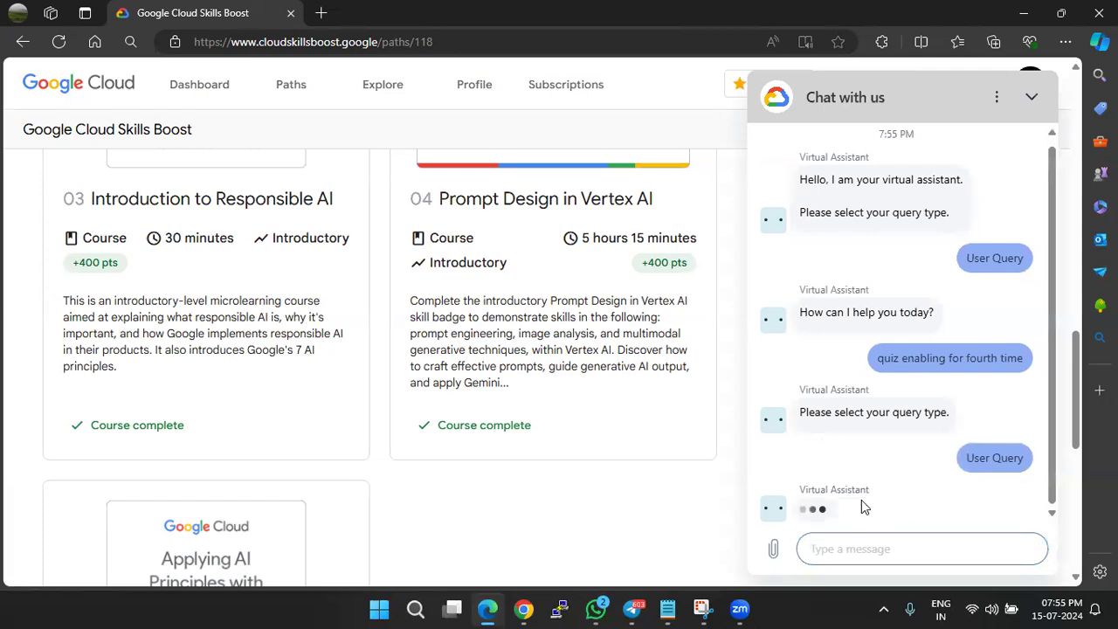